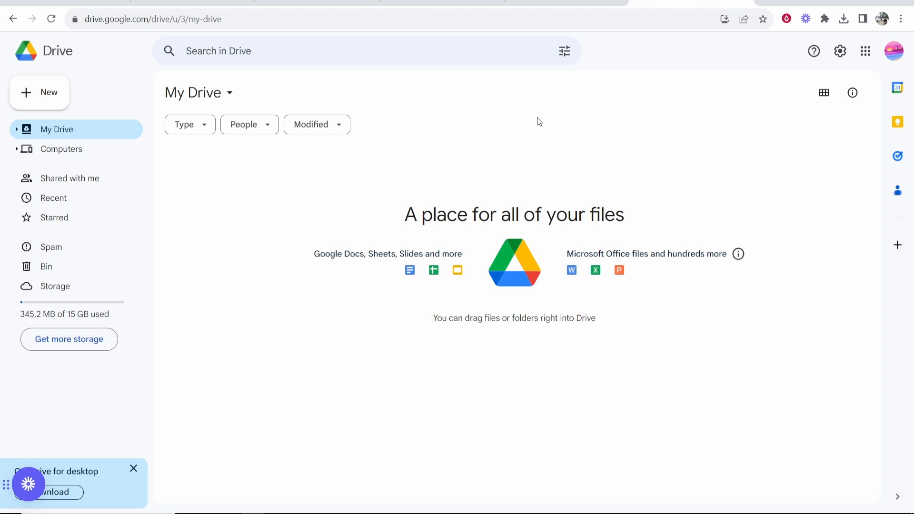
mouse_move(704, 161)
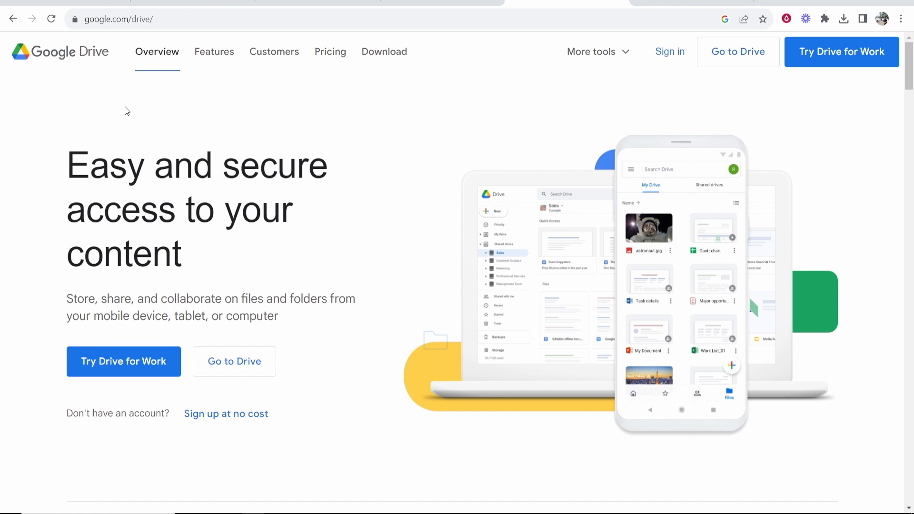
mouse_move(581, 214)
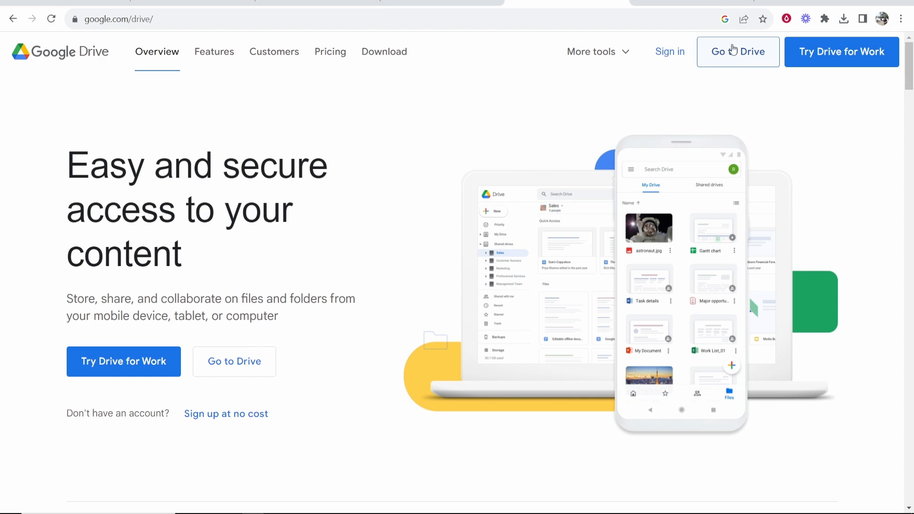
Upload beach_waves_and_sunset (1080p).mp4 from the Downloads folder into My Drive.
left_click(736, 51)
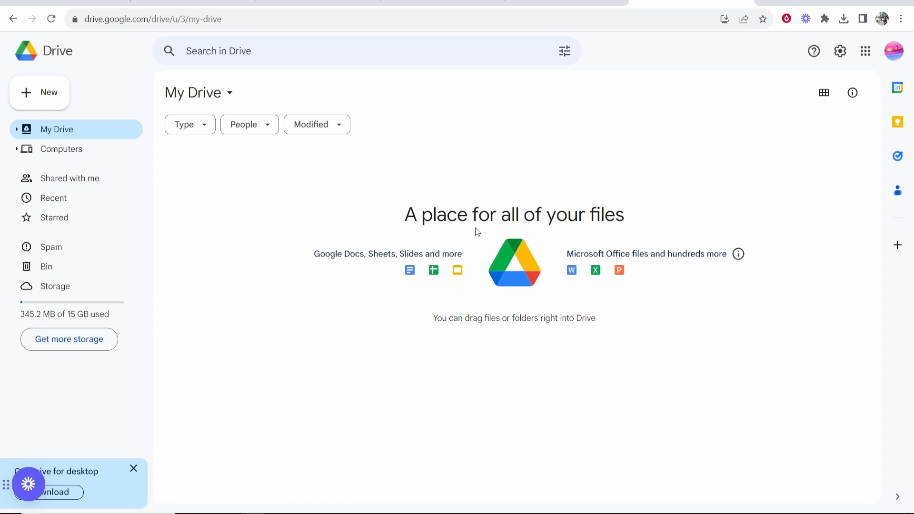
mouse_move(254, 220)
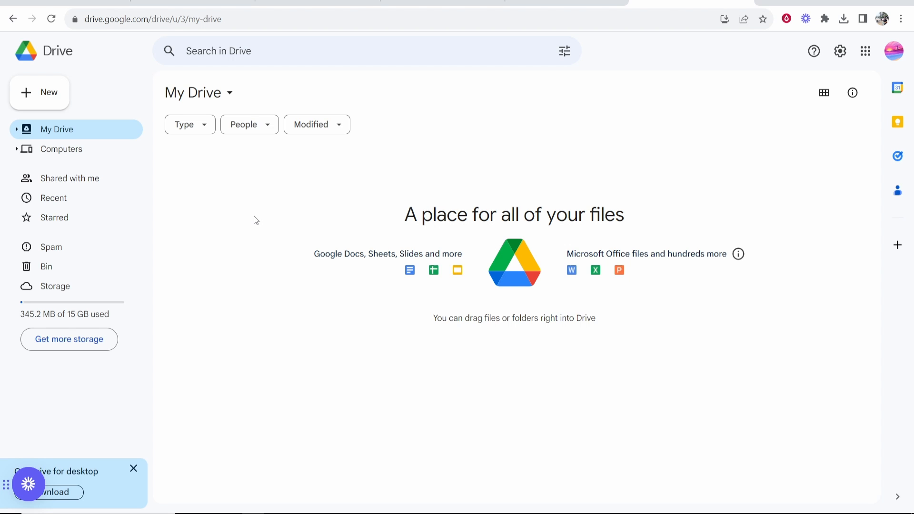
left_click(39, 92)
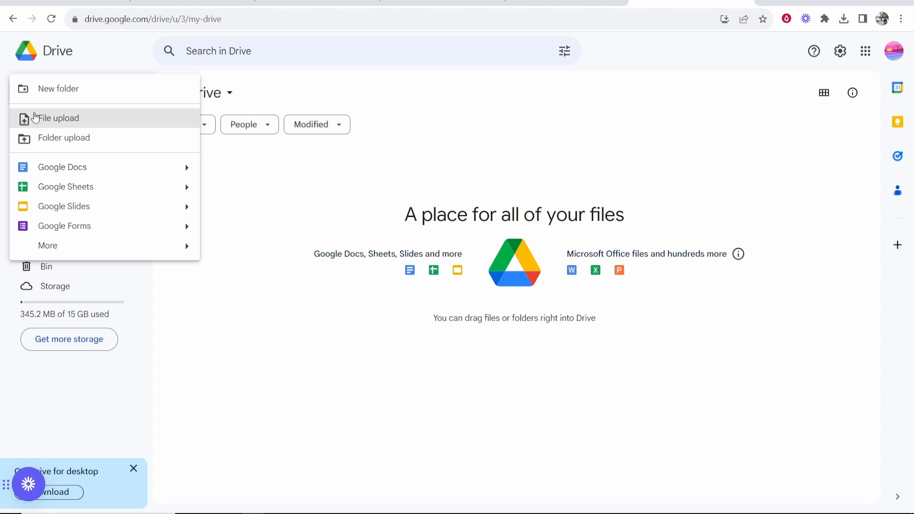
left_click(317, 124)
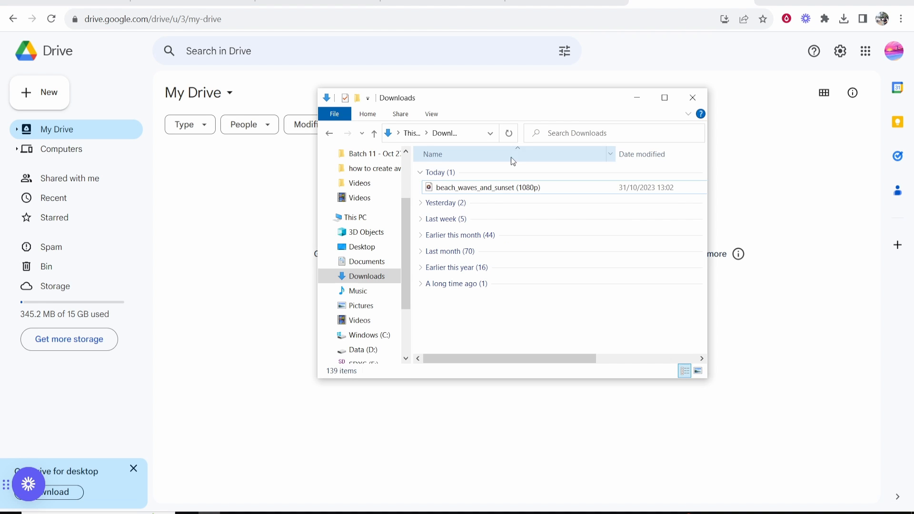
left_click(487, 187)
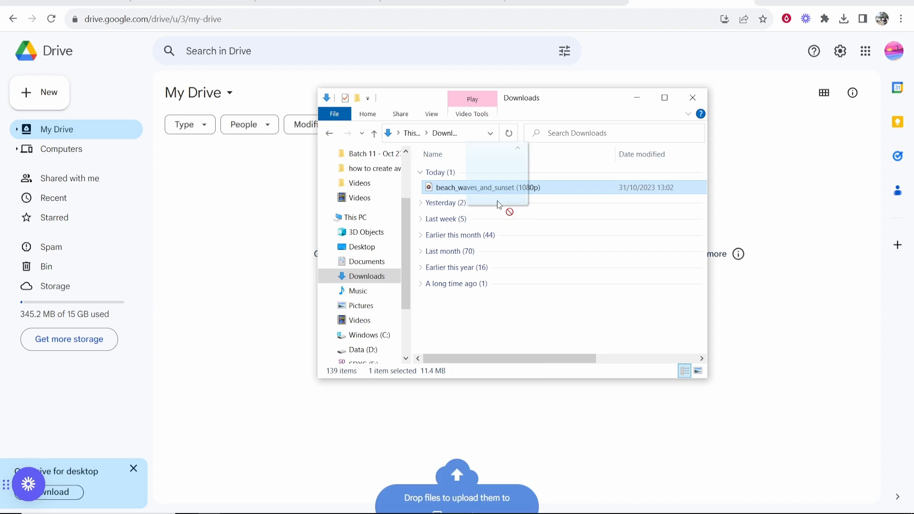
left_click(40, 92)
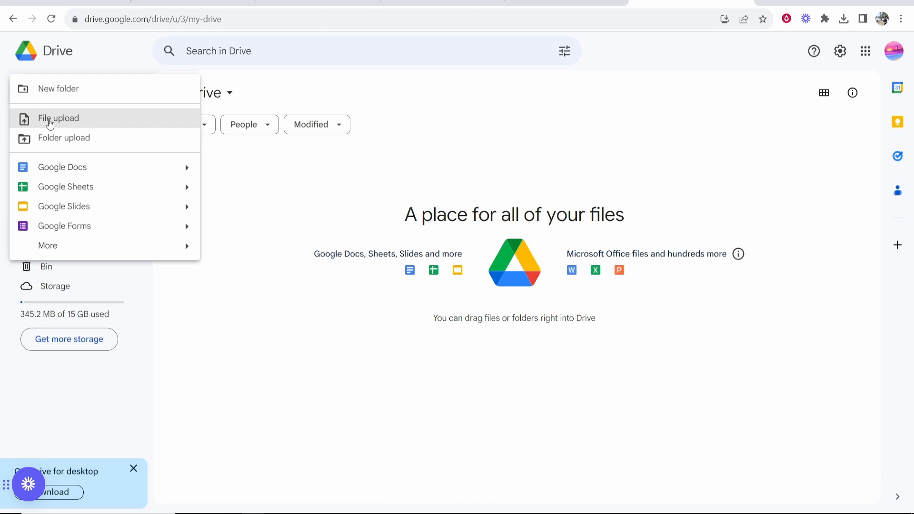
left_click(58, 118)
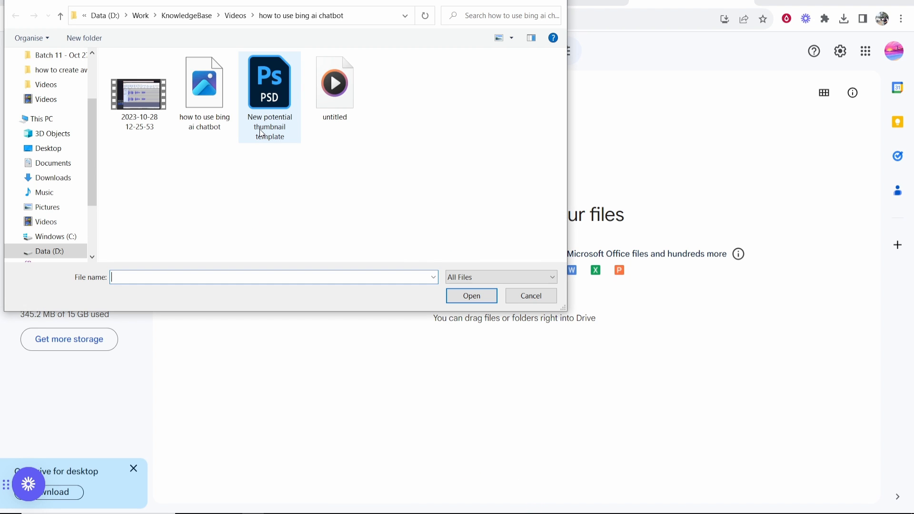
left_click(54, 178)
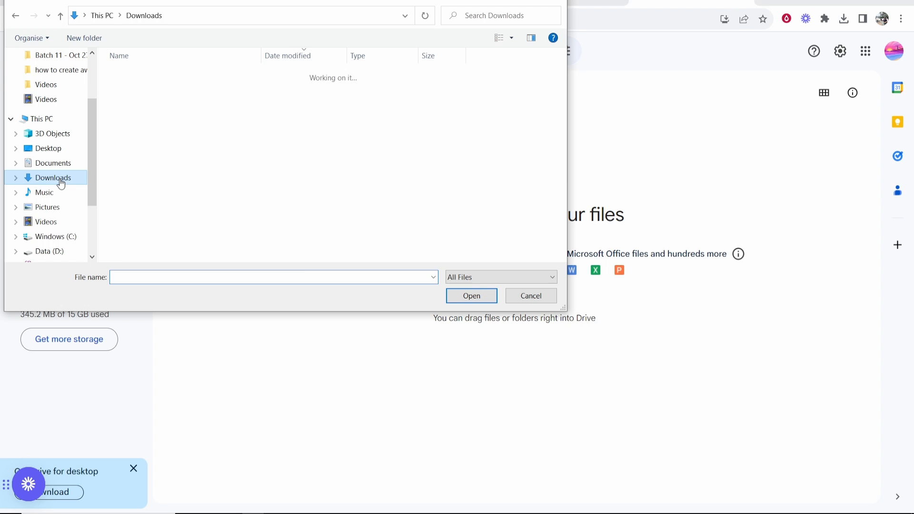
left_click(470, 296)
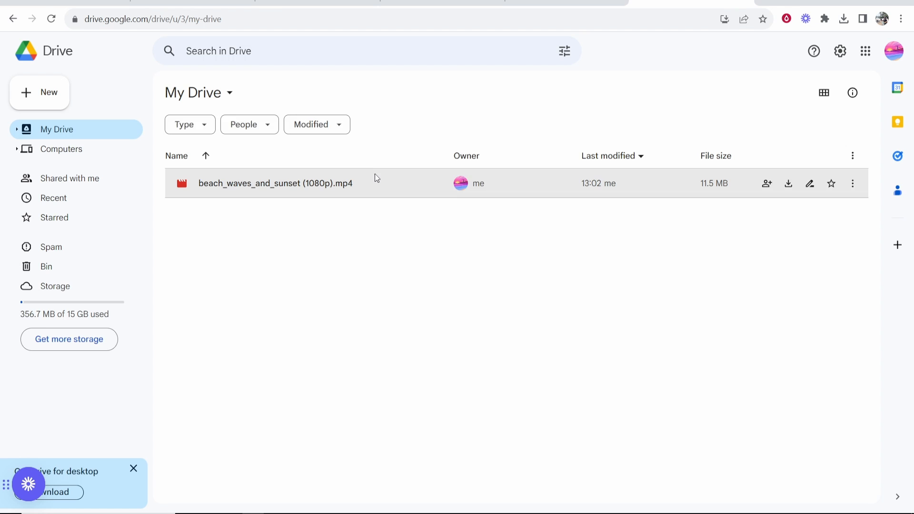
Set the beach_waves_and_sunset video's access to Anyone with the link (Viewer) and copy its link.
right_click(275, 183)
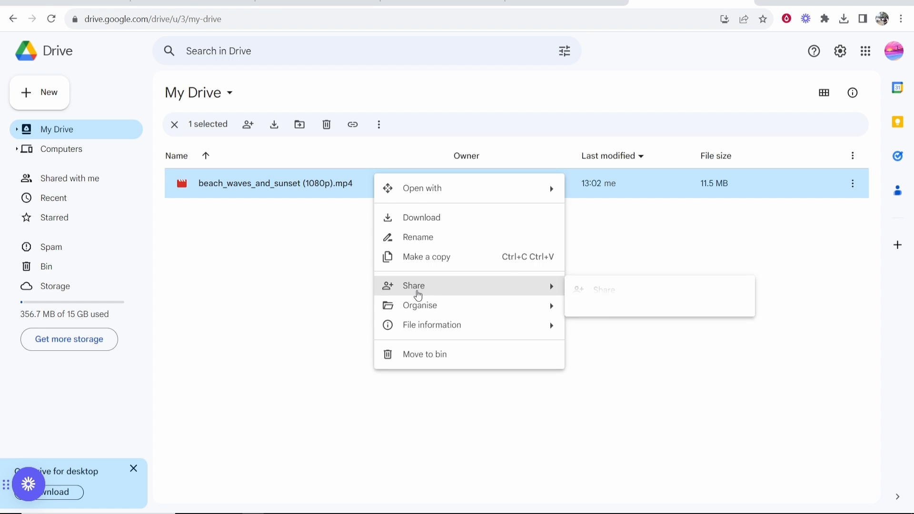
left_click(413, 285)
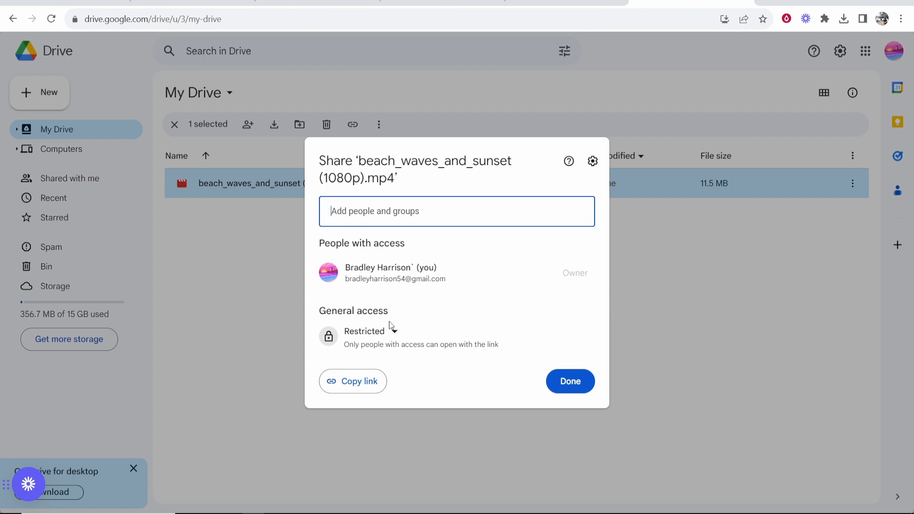
mouse_move(381, 336)
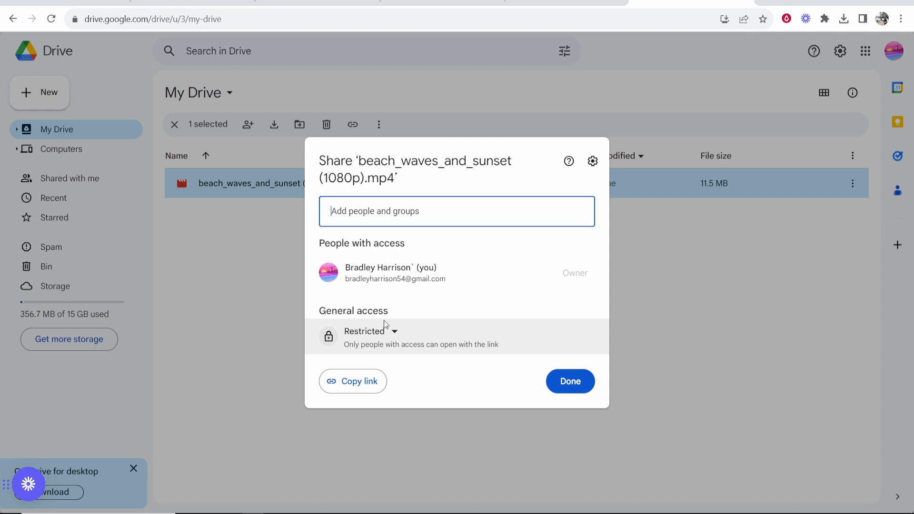
left_click(370, 331)
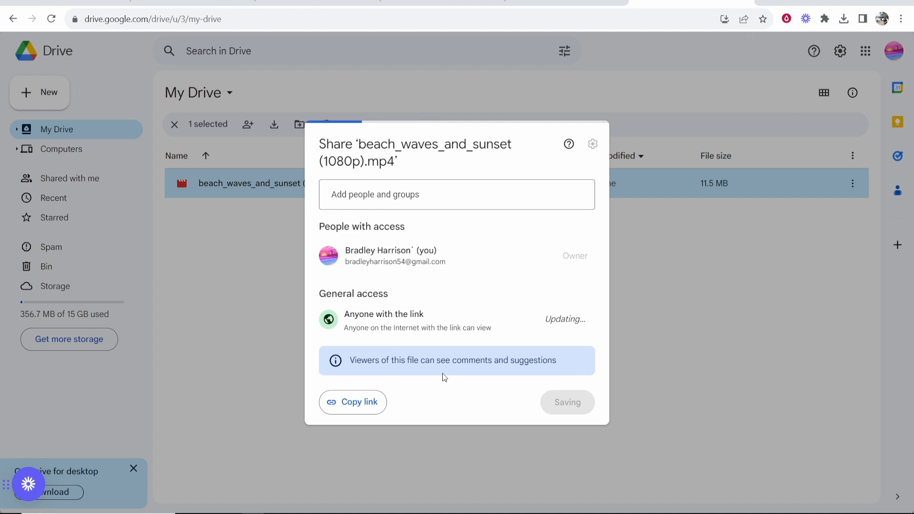
left_click(352, 402)
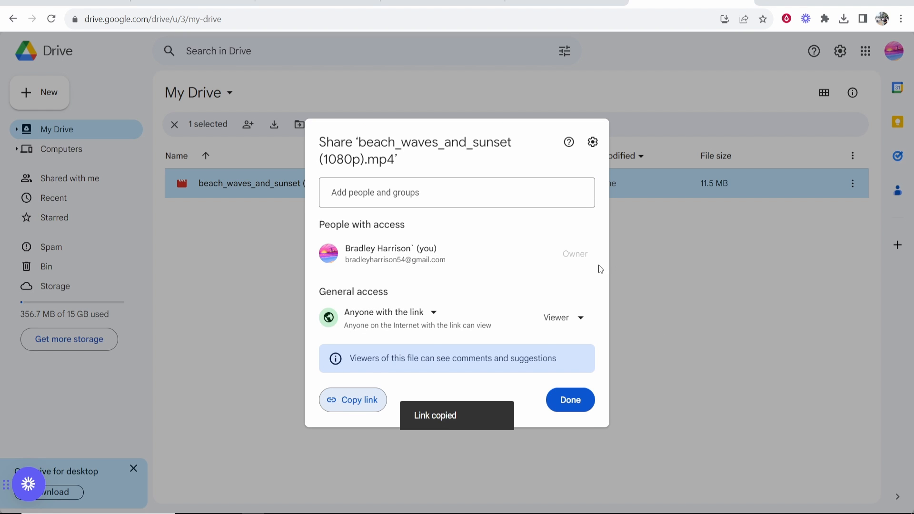
left_click(569, 400)
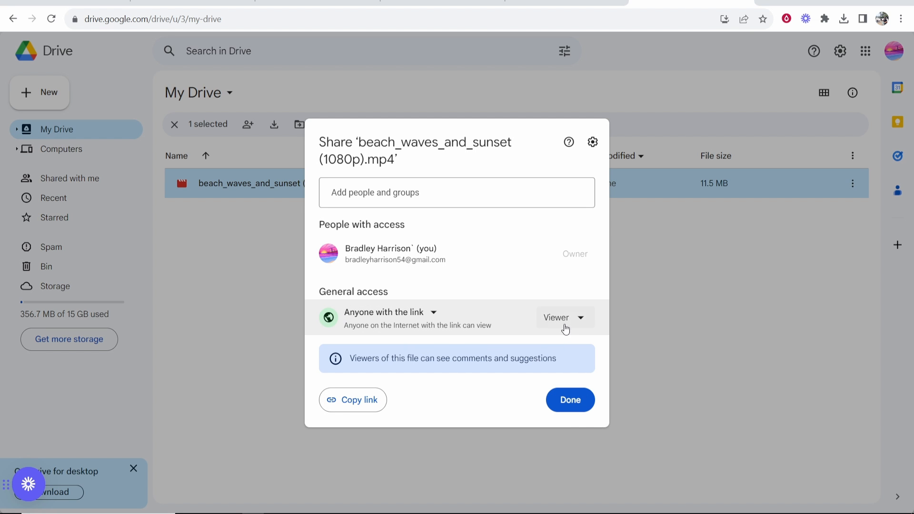
left_click(561, 317)
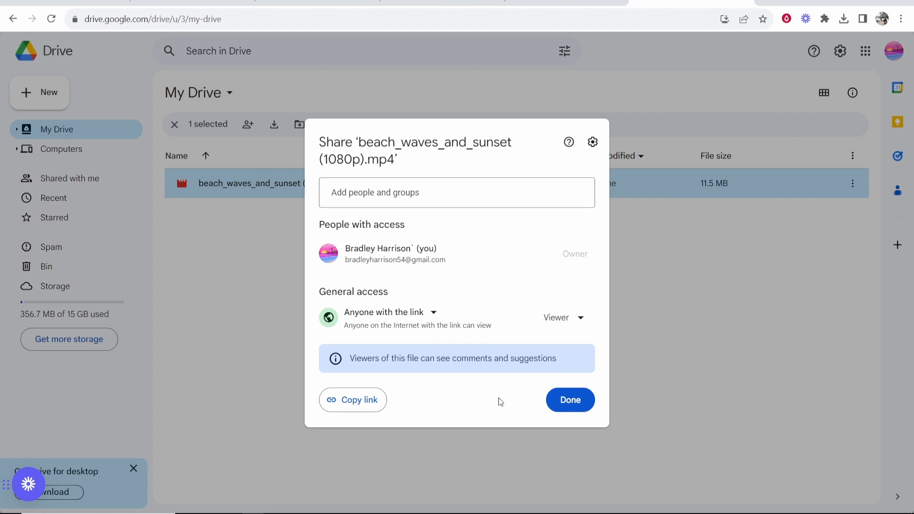
left_click(569, 400)
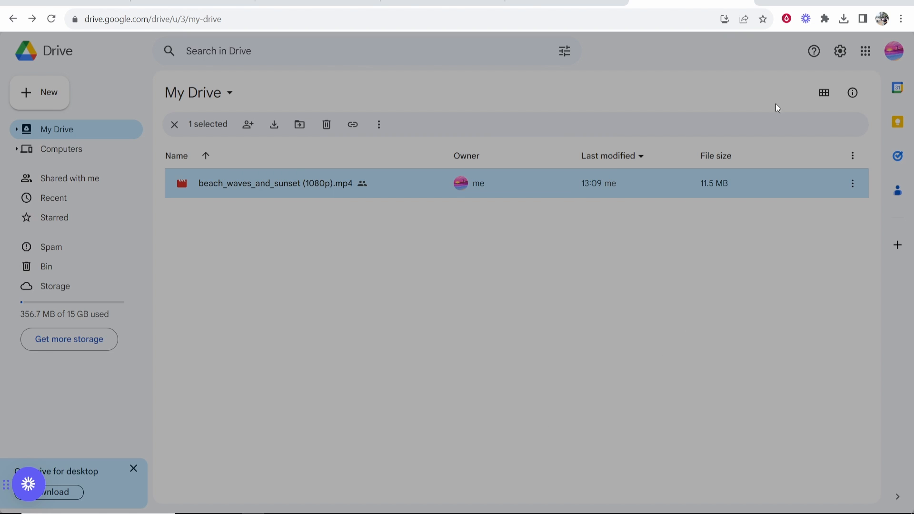
Load the copied drive.google.com share link for the beach video in the incognito window.
type("https://drive.google.com/file/d/1Z8EA4_3NKKsDZHOw86RYtW-aQlmJv8PD/view?usp=sharing")
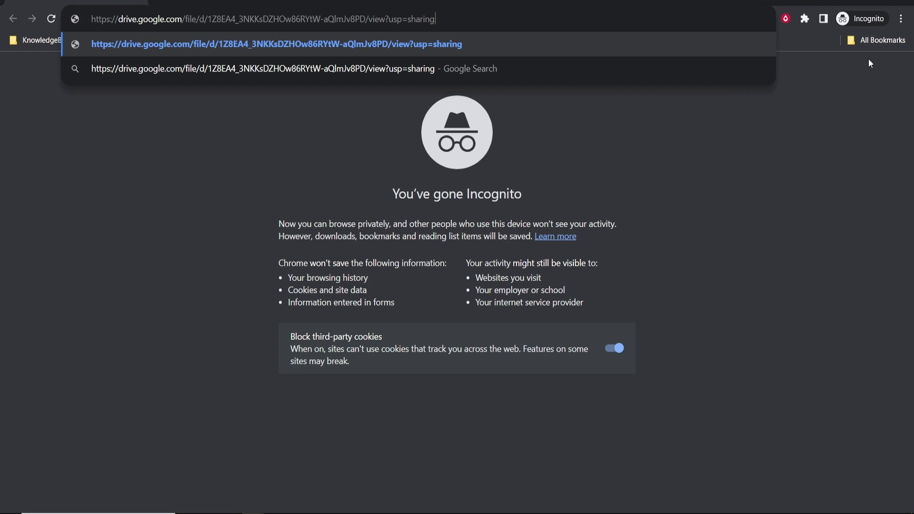
key("Enter")
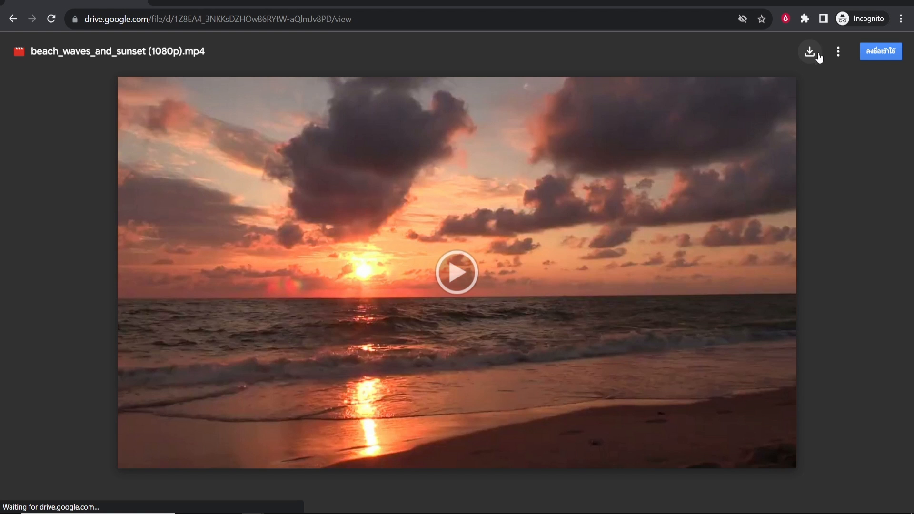
mouse_move(716, 197)
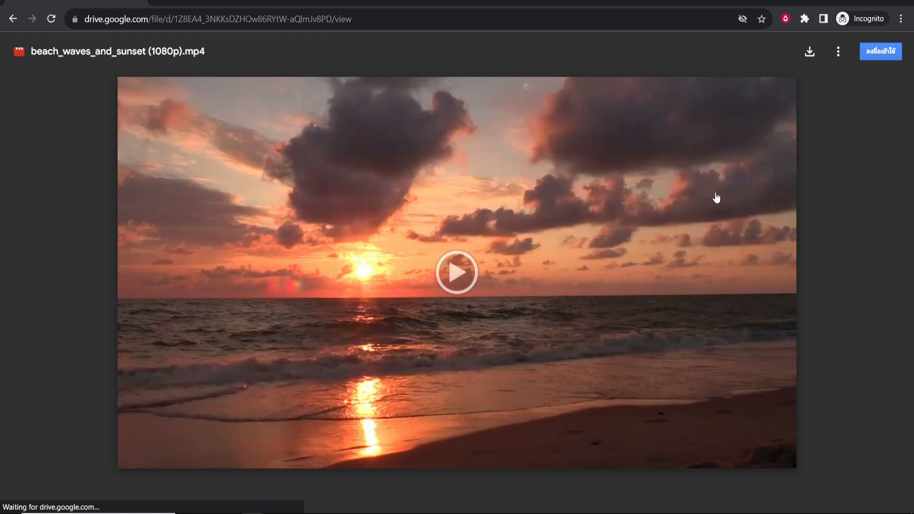